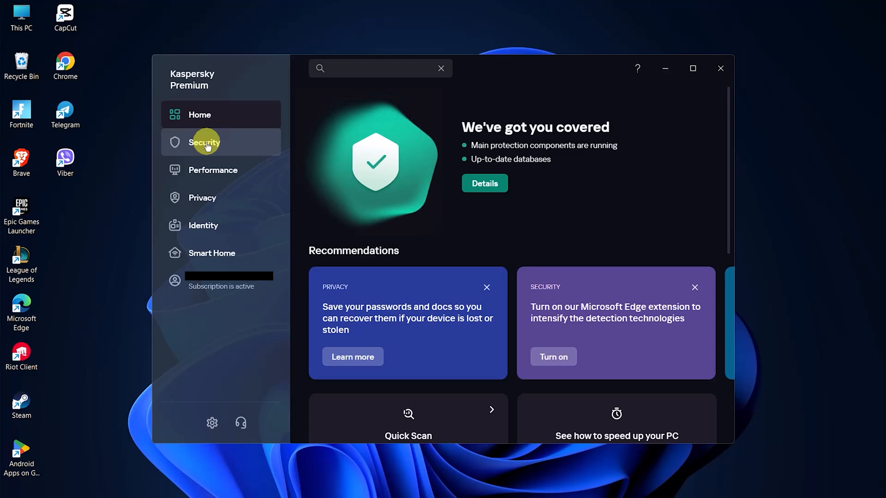
Show the Security section with protection components, scan options and database update panel.
left_click(208, 142)
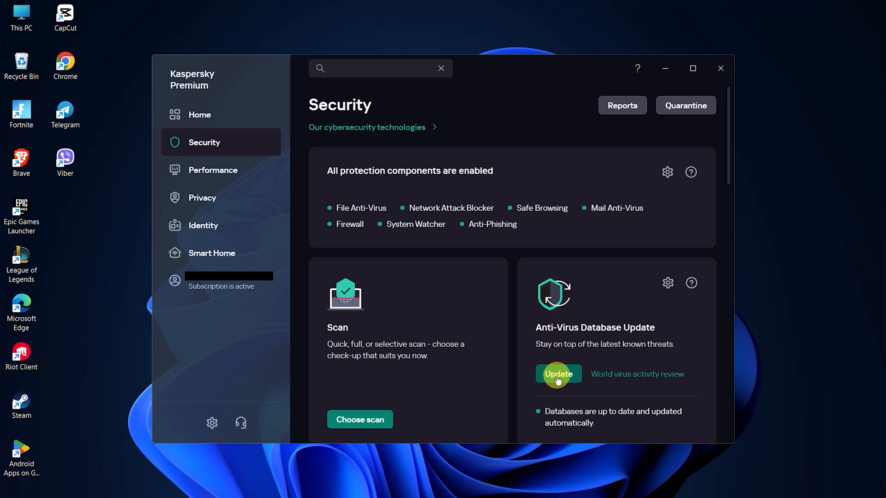
Run the Anti-Virus Database Update until the databases report up to date.
left_click(559, 375)
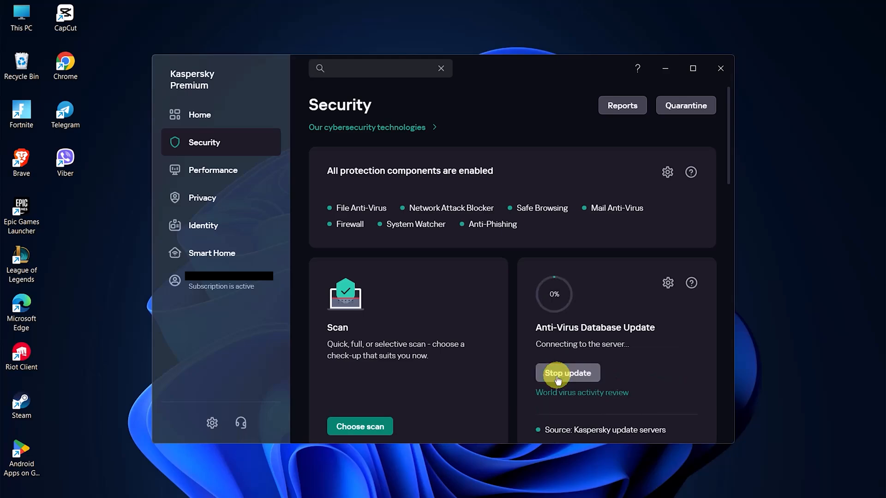
left_click(567, 373)
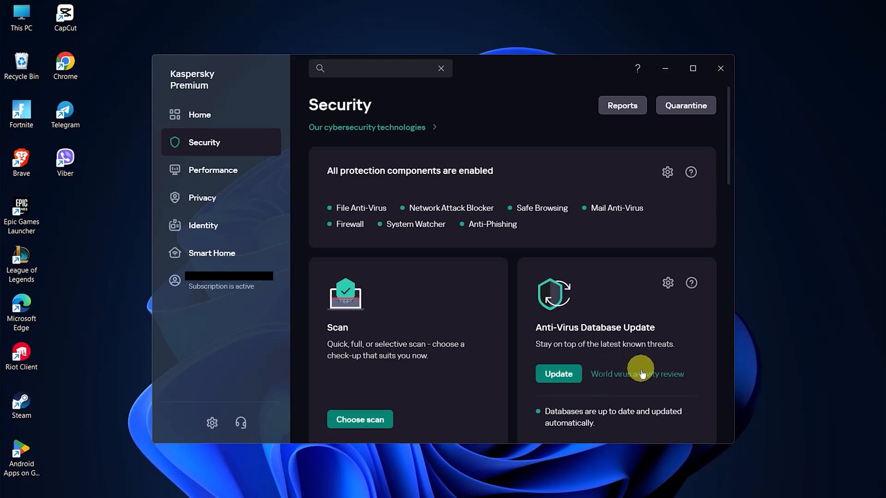
left_click(558, 374)
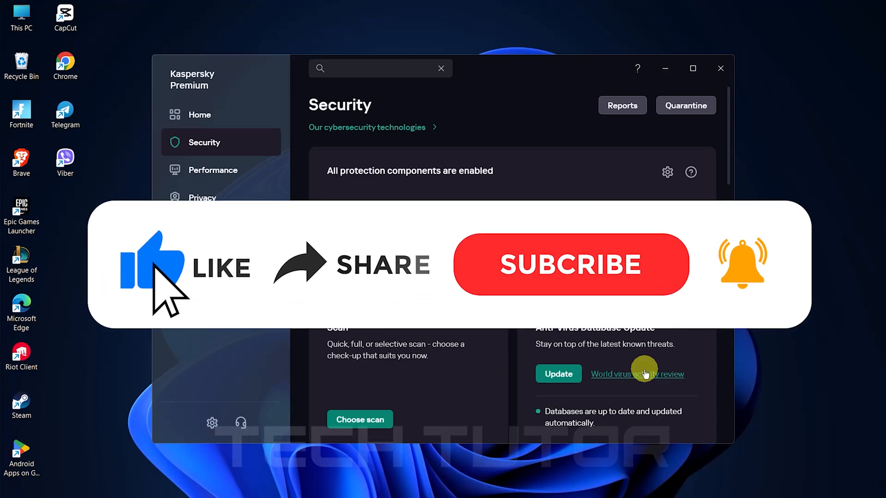
mouse_move(315, 282)
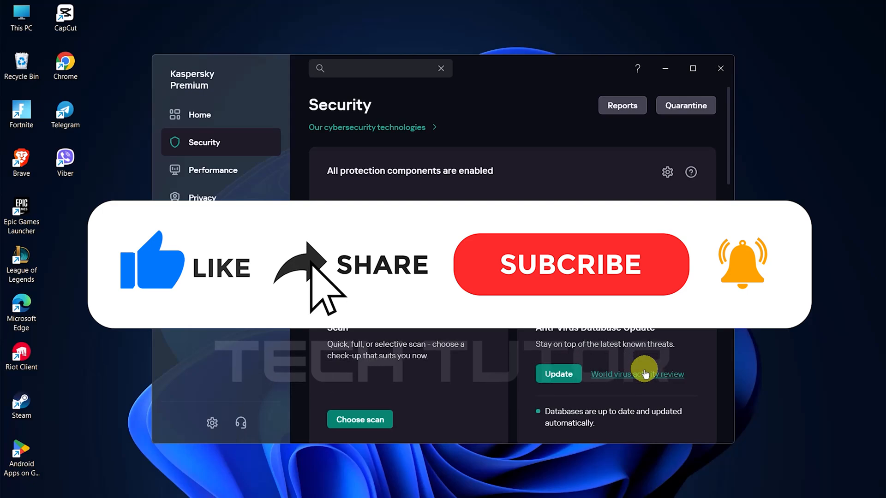
left_click(570, 264)
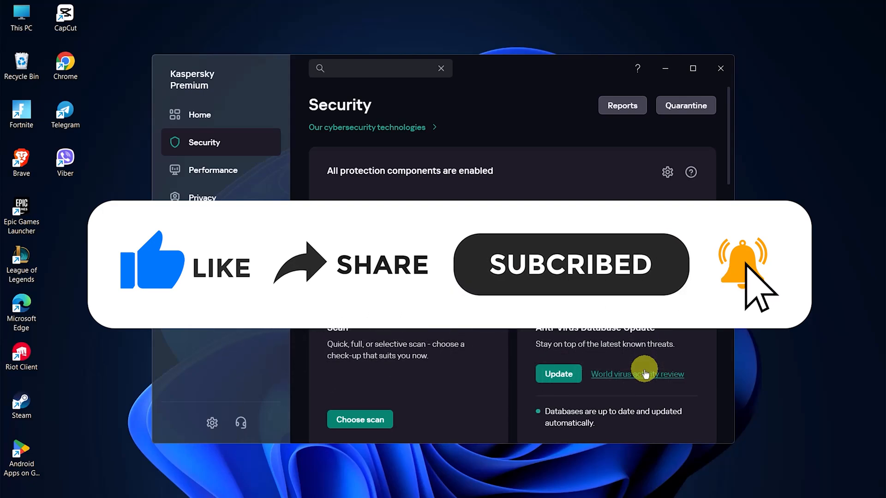